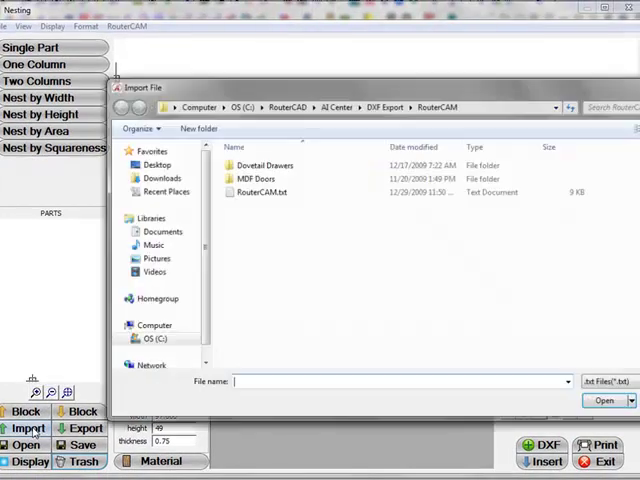
Import the RouterCAM.txt cabinet parts file and open Nest by Area spacing settings
click(258, 192)
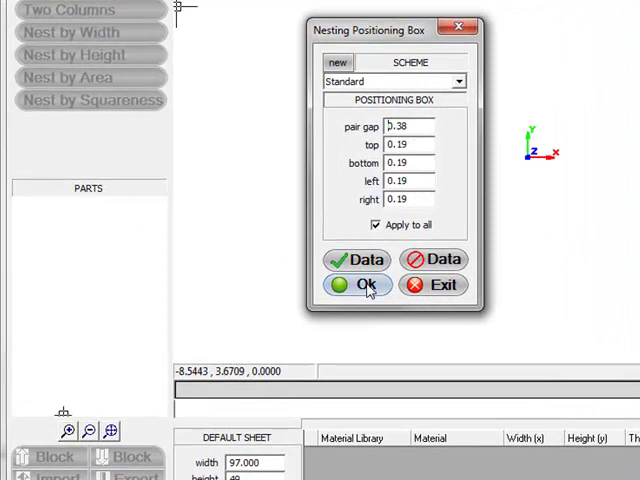
click(355, 285)
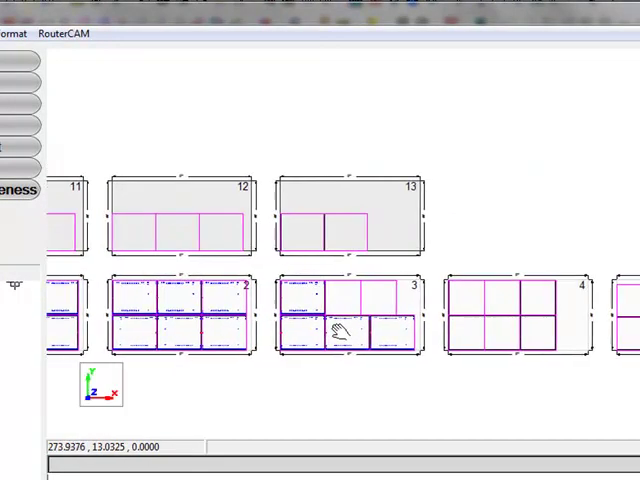
mouse_move(530, 315)
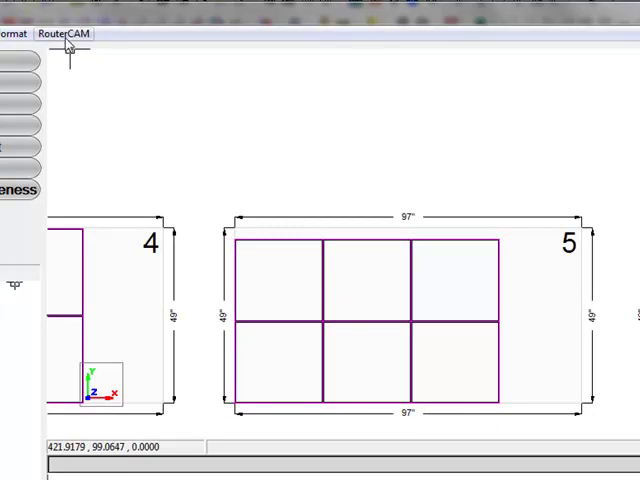
Send sheets to RouterCAM, display sheet 1's drilling layout, and QuickCode sheets 1-13
click(63, 34)
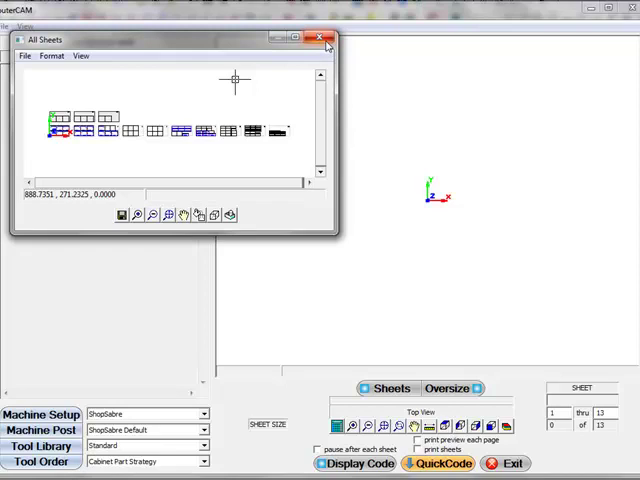
click(318, 38)
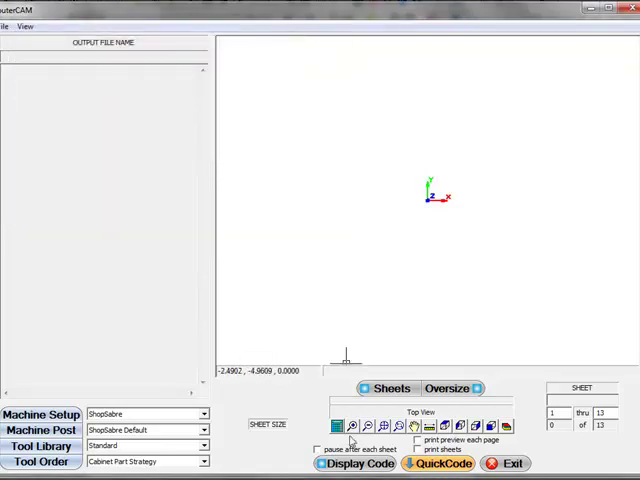
click(356, 463)
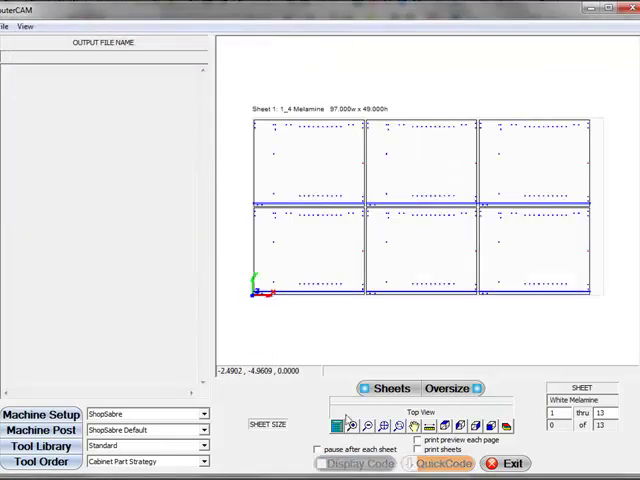
click(362, 463)
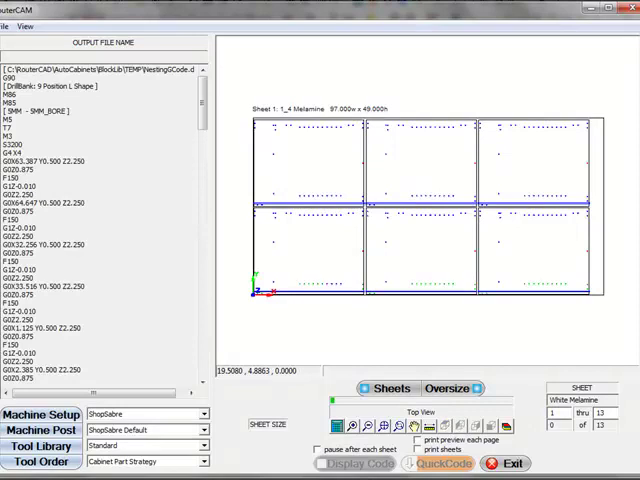